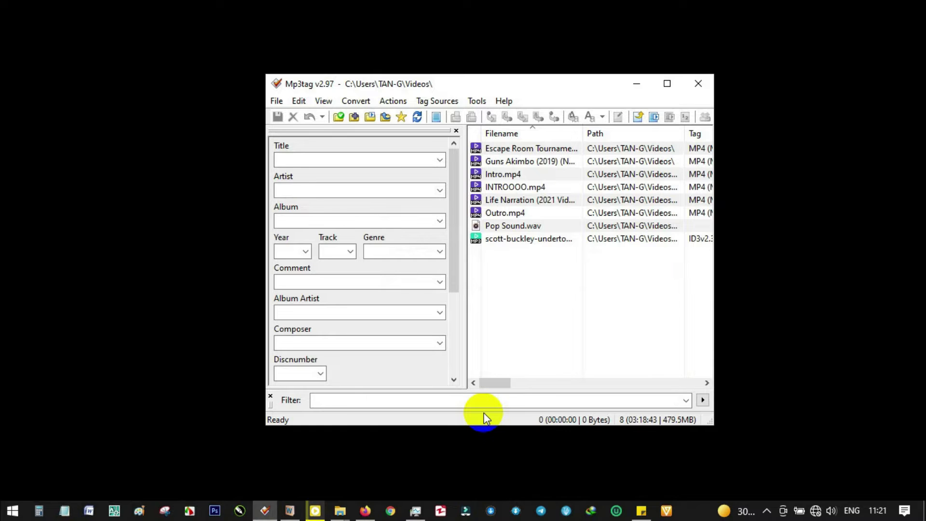
pyautogui.moveTo(417, 440)
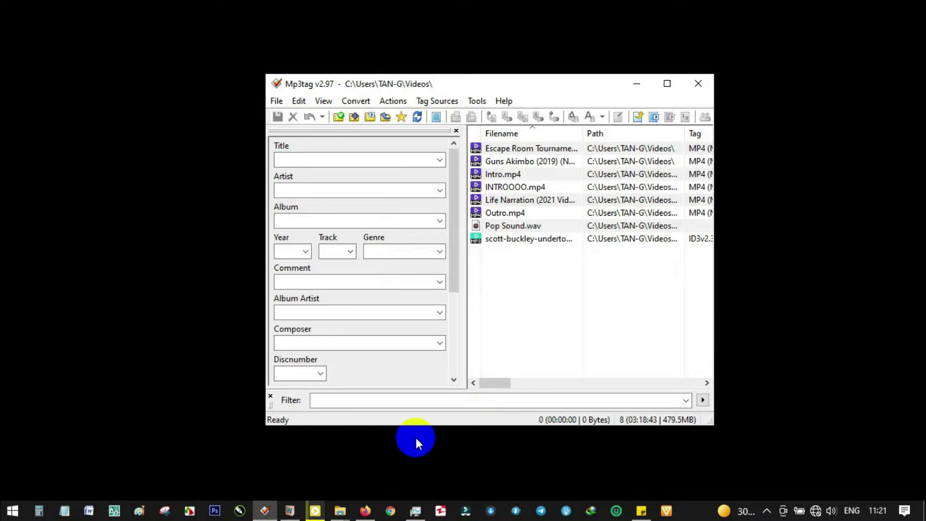
# Load Bell Sound.mp3 from the Music folder into the Mp3tag file list.
pyautogui.click(339, 510)
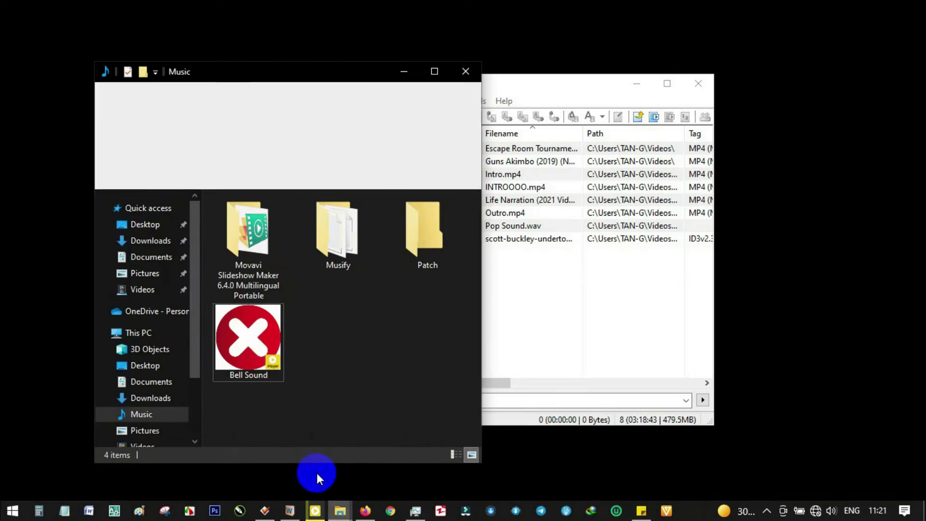
pyautogui.click(248, 336)
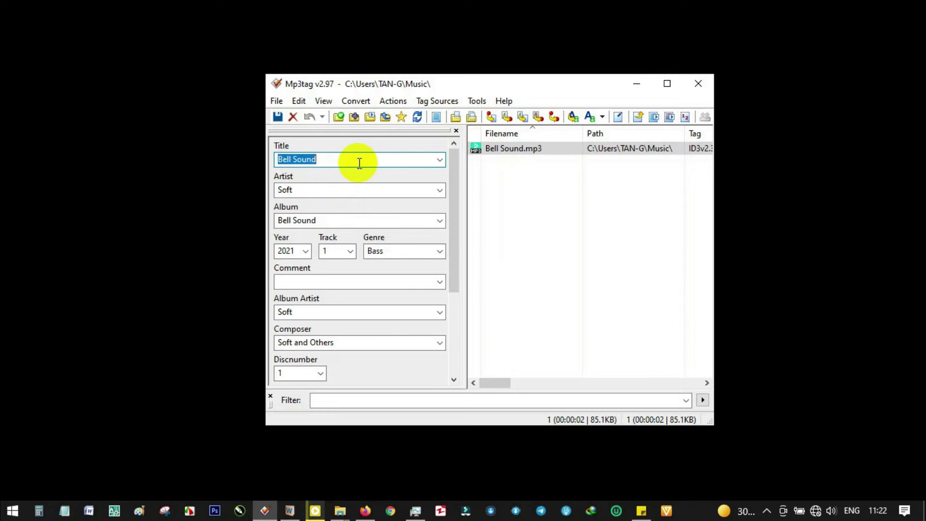
# Retag the track with title Sound, artist Tank and album Sound.
pyautogui.write('Su')
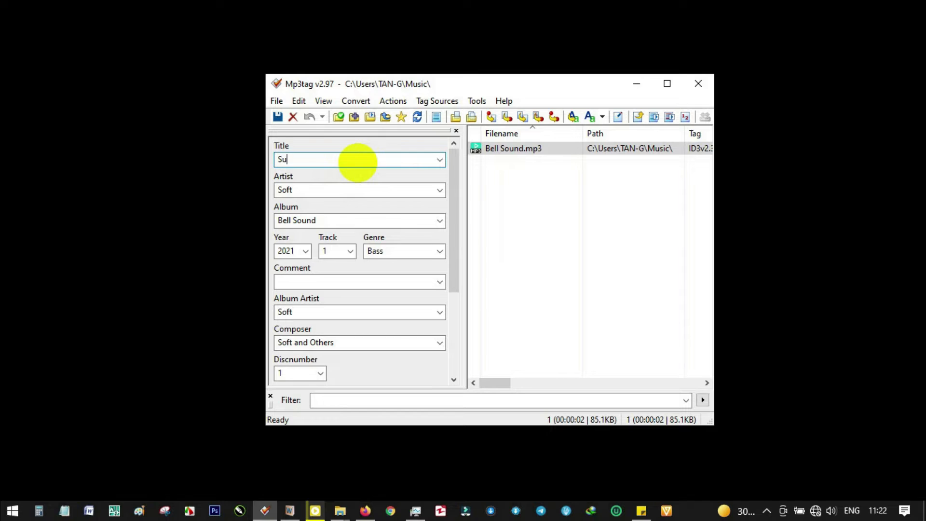
pyautogui.write('ound')
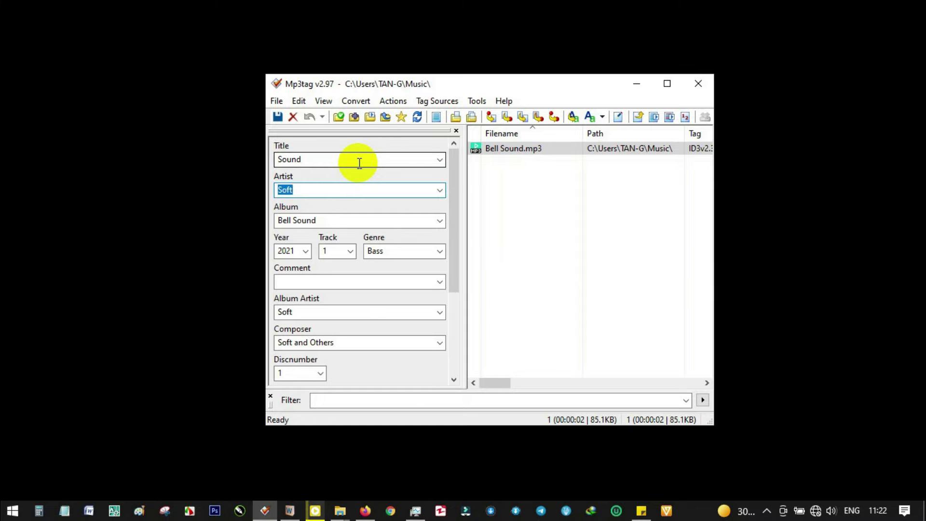
pyautogui.write('Tank')
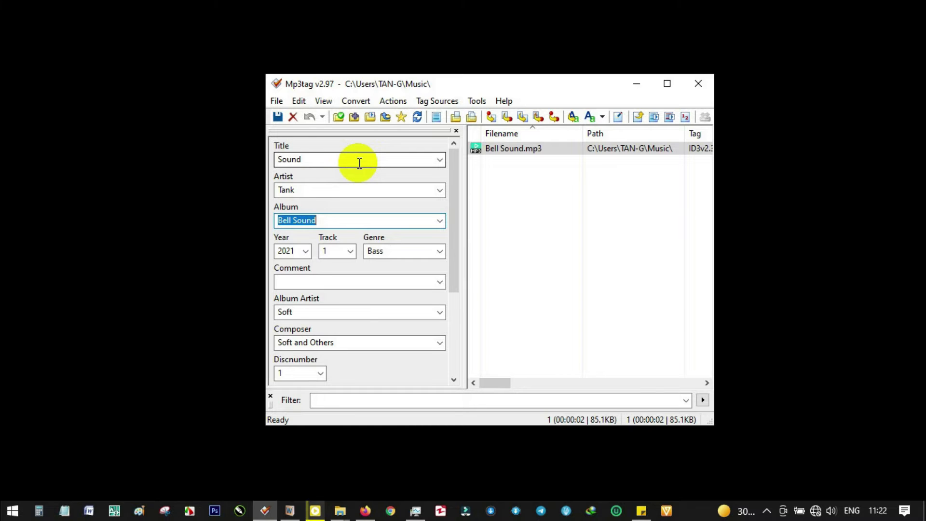
pyautogui.write('Sound')
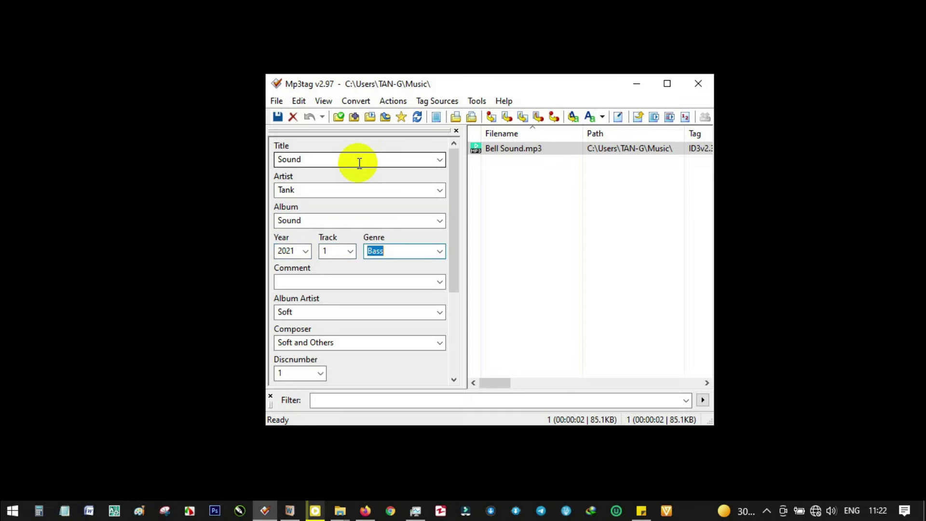
pyautogui.moveTo(498, 172)
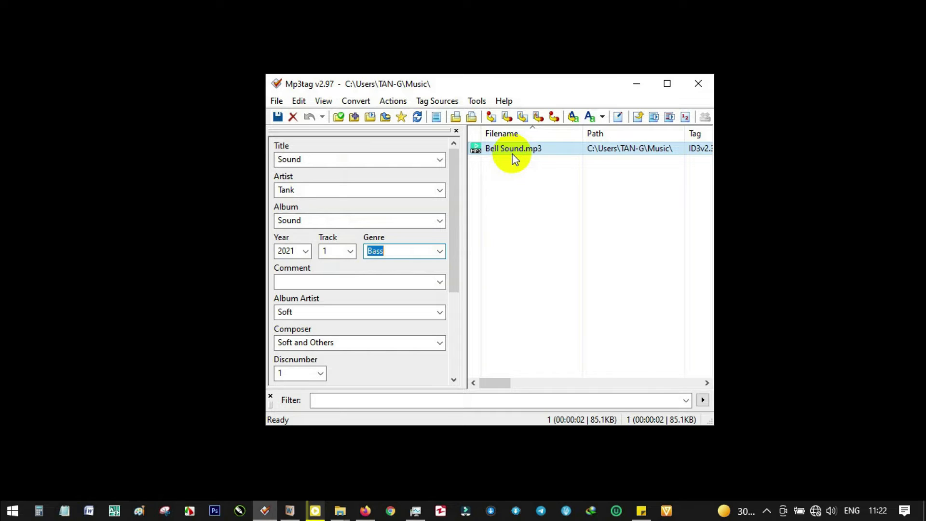
# Change the track's genre from Bass to Fusion via the genre list.
pyautogui.click(440, 251)
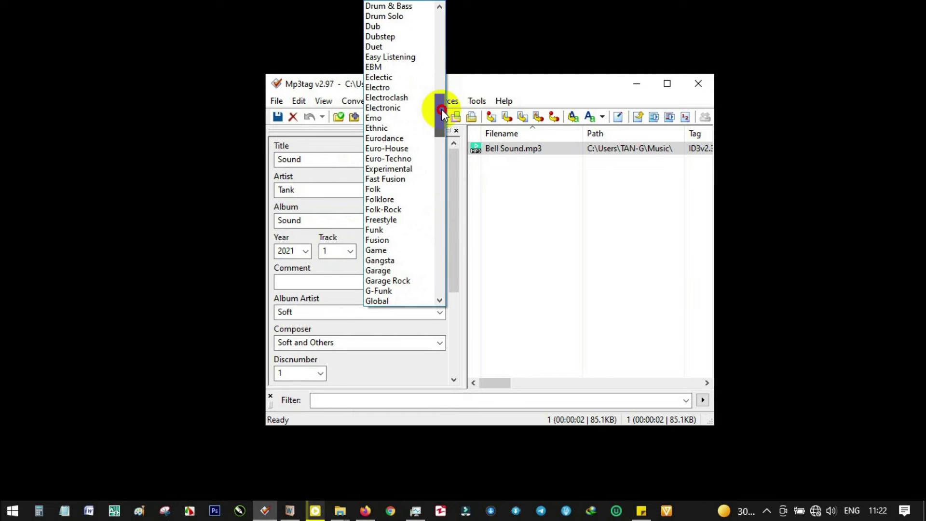
pyautogui.moveTo(406, 190)
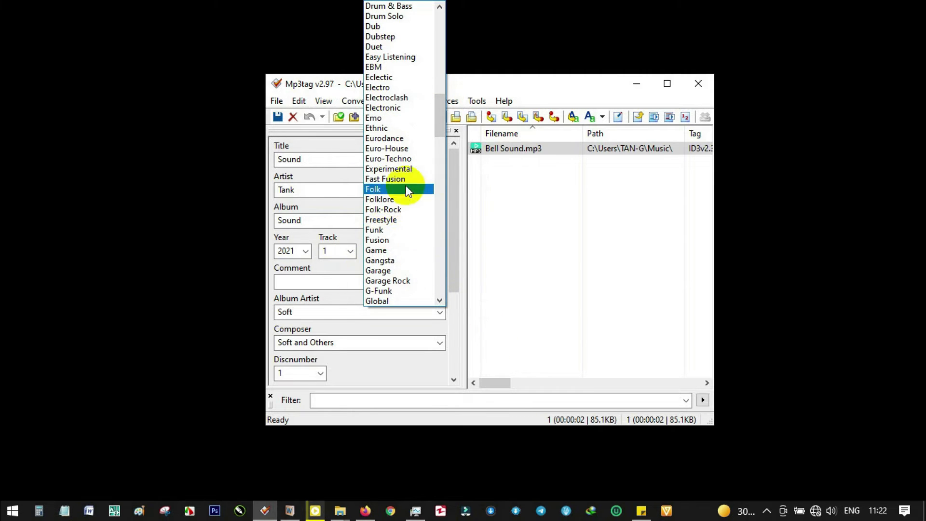
pyautogui.moveTo(396, 249)
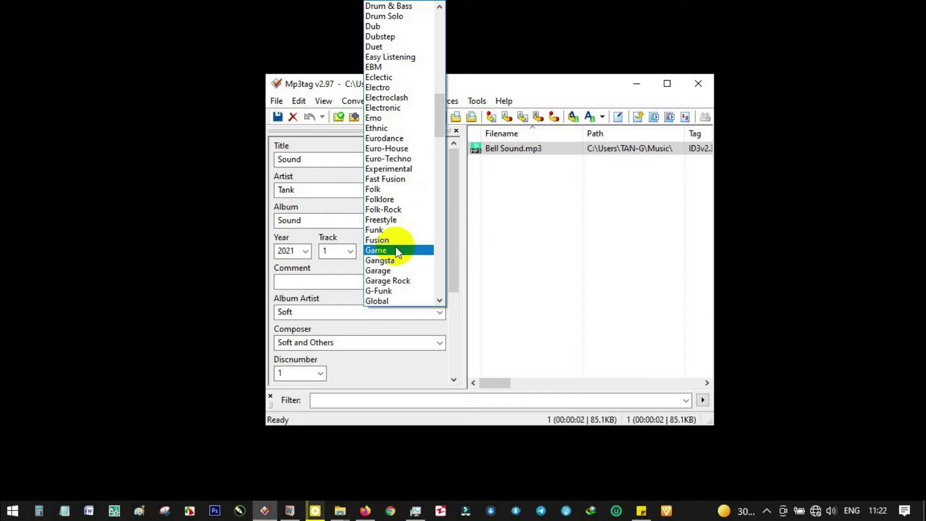
pyautogui.click(377, 239)
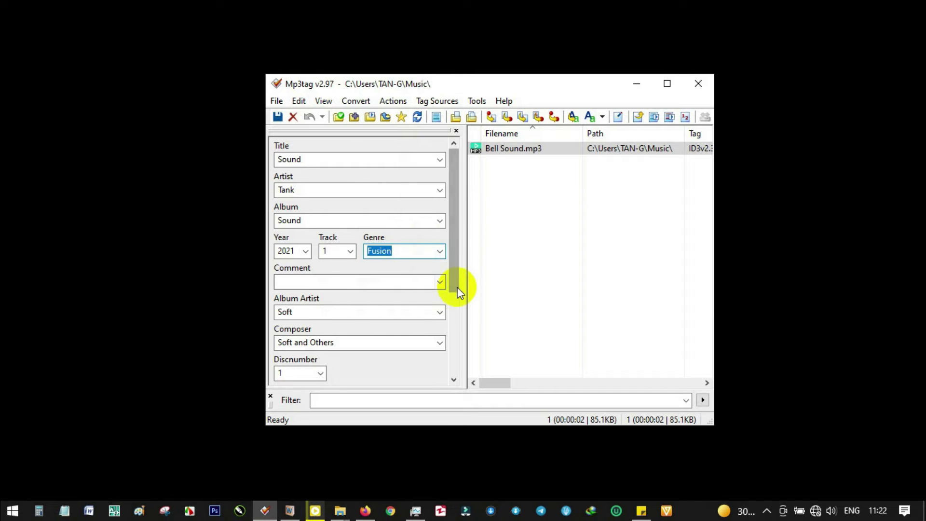
# Set Album Artist to Tank and Composer to Tank and friends in the lower tag panel.
pyautogui.scroll(-3)
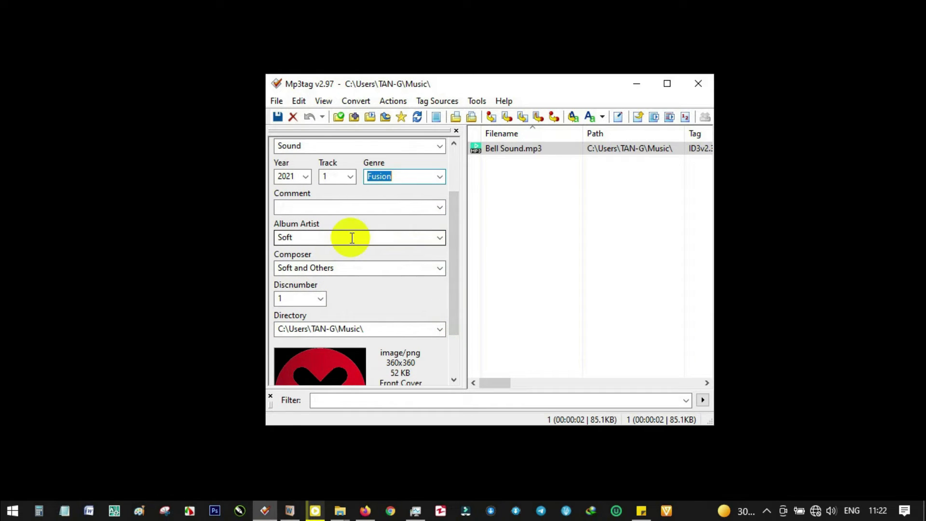
pyautogui.write('Ta')
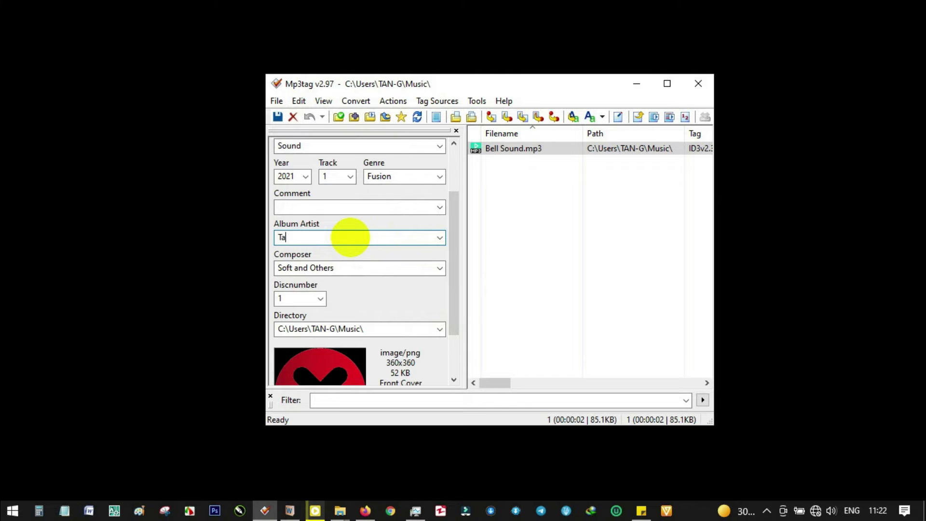
pyautogui.write('nk')
pyautogui.click(360, 267)
pyautogui.write('Tan')
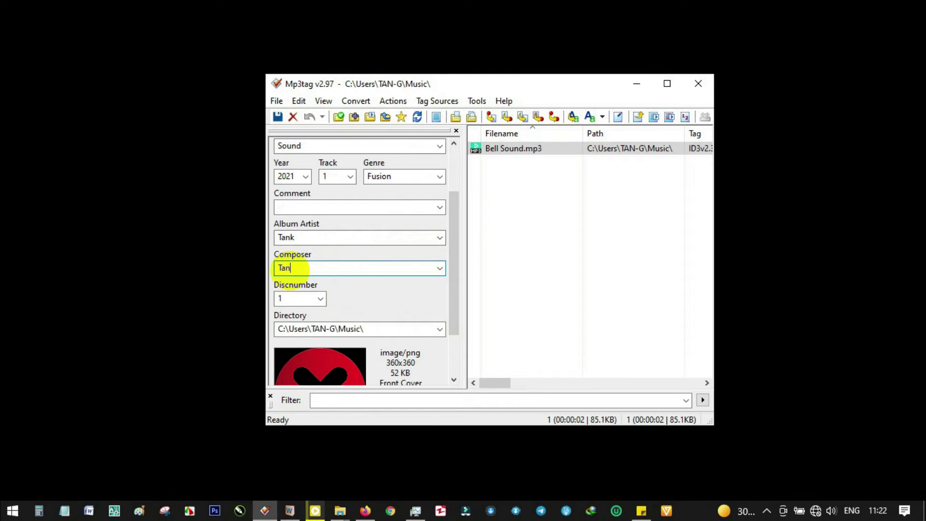
pyautogui.write('k a')
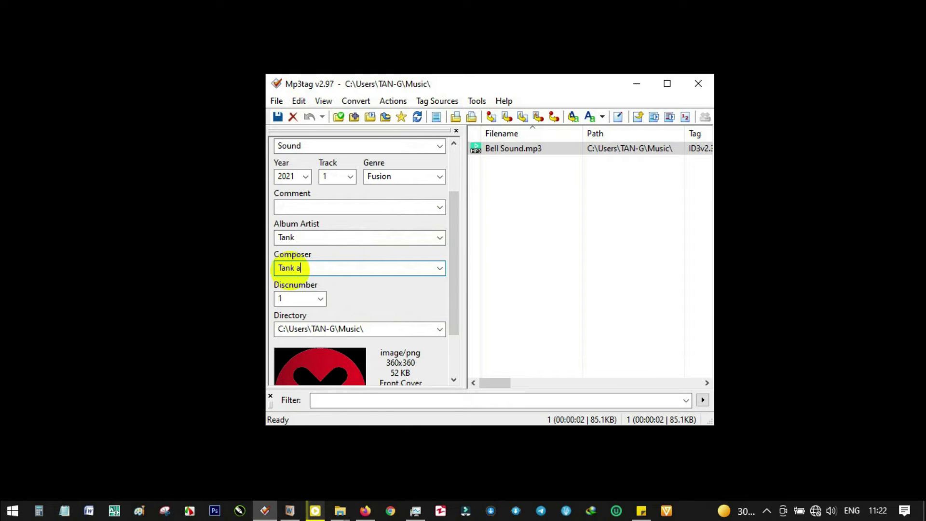
pyautogui.write('nd oth')
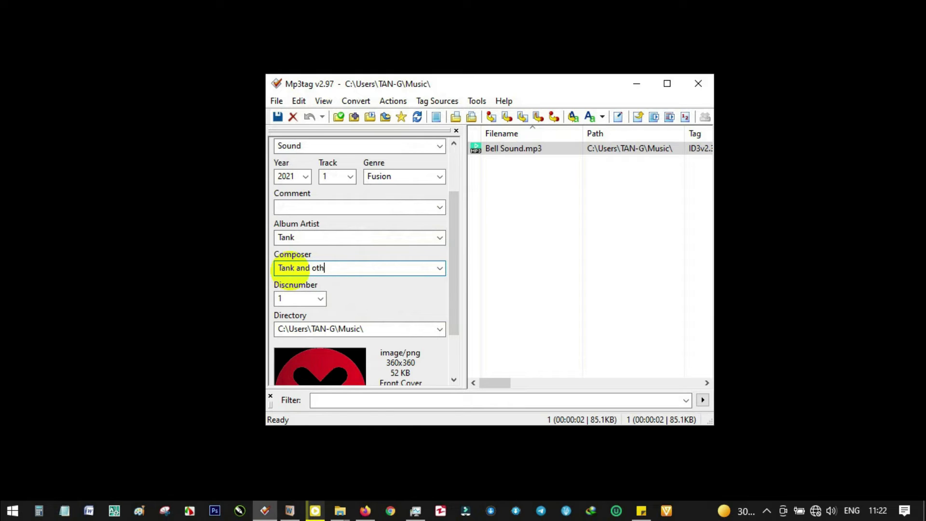
pyautogui.write('friend')
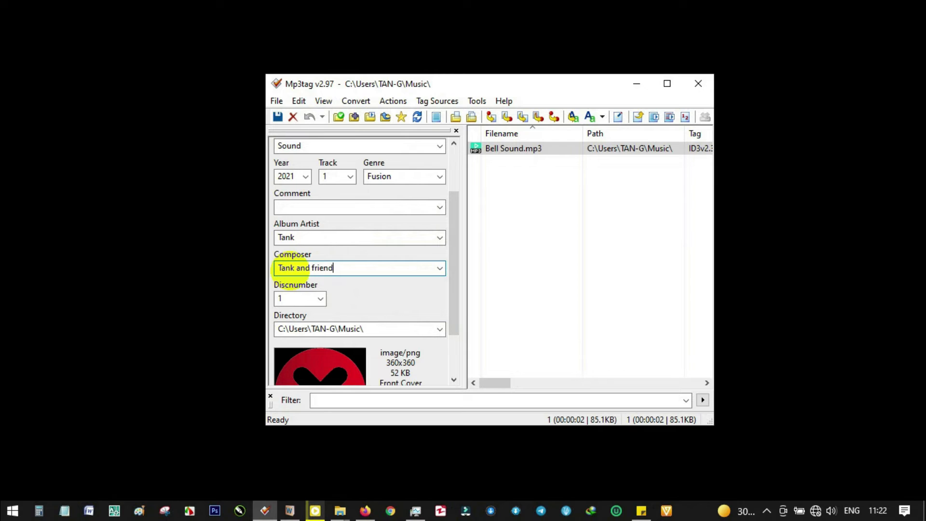
pyautogui.scroll(-3)
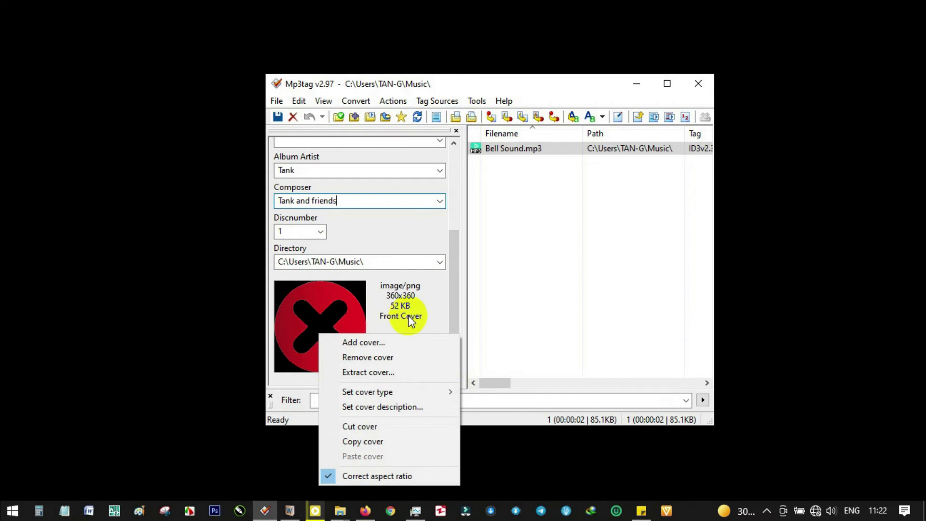
pyautogui.moveTo(368, 373)
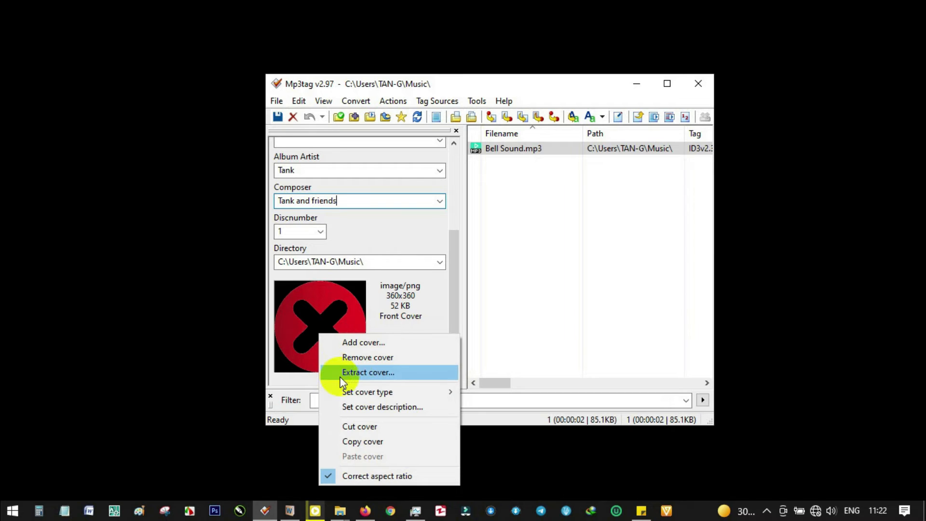
pyautogui.moveTo(329, 310)
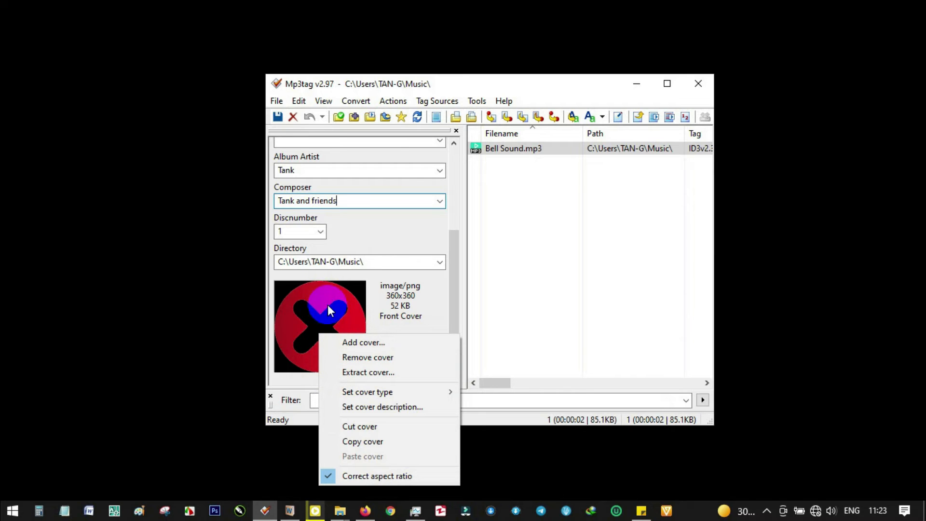
pyautogui.moveTo(359, 310)
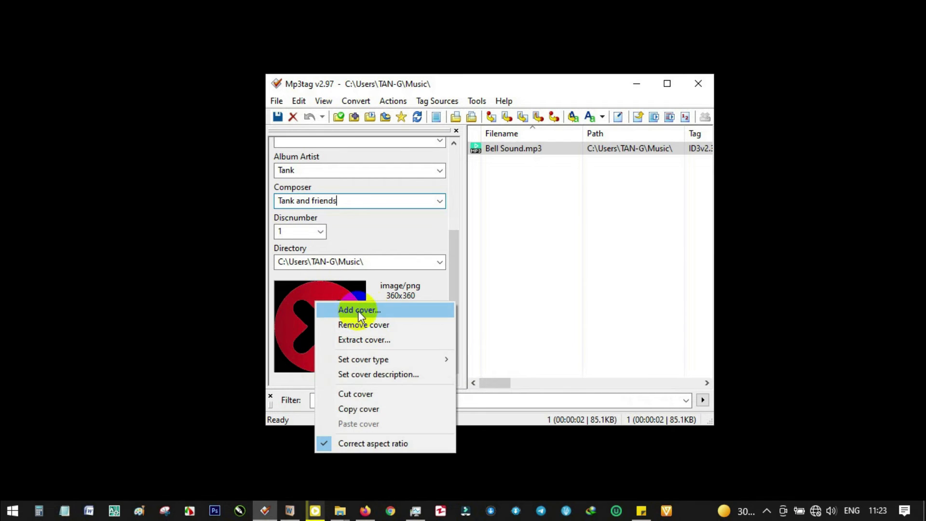
# Add the sunset-cross JPEG from the Pictures folder as the new front cover.
pyautogui.click(364, 325)
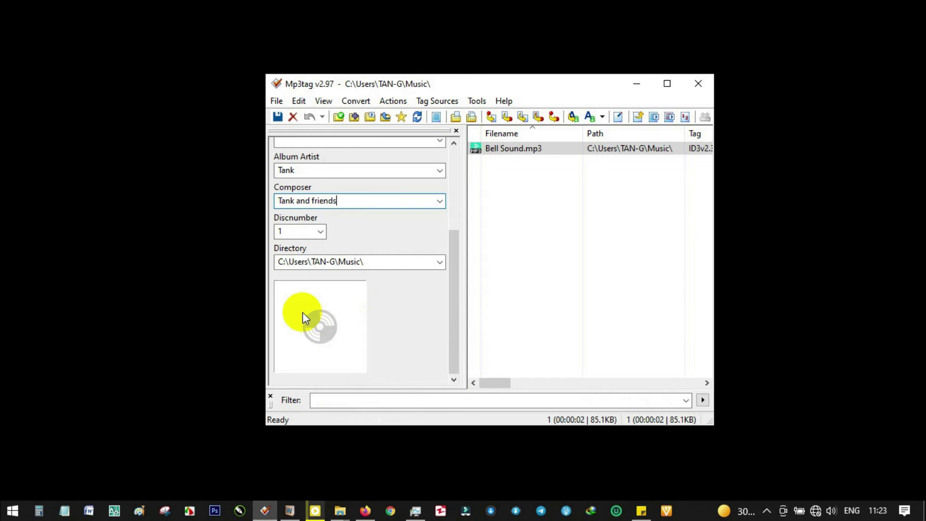
pyautogui.click(320, 327)
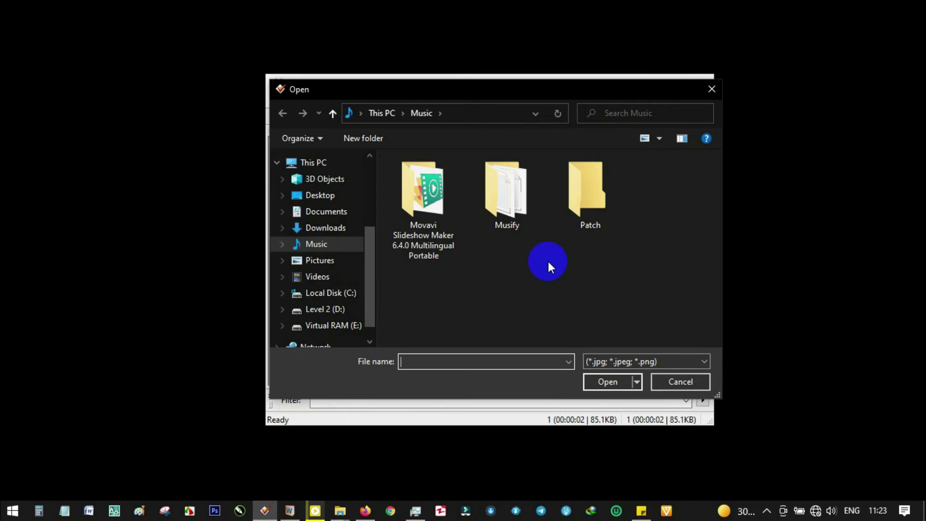
pyautogui.click(319, 260)
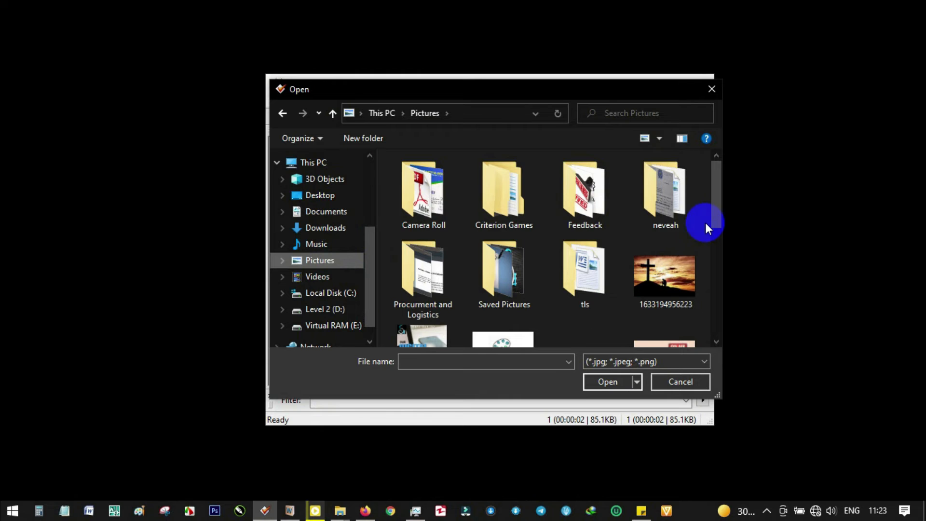
pyautogui.scroll(-3)
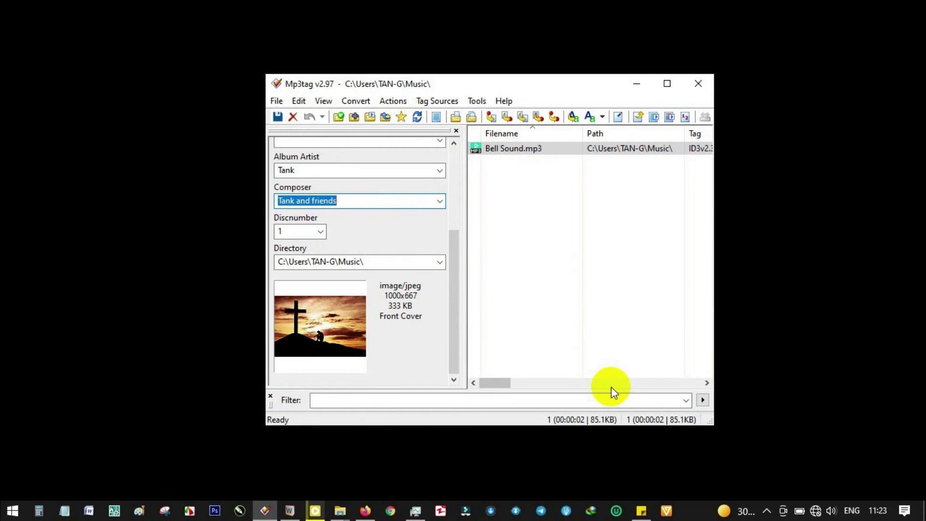
pyautogui.moveTo(459, 204)
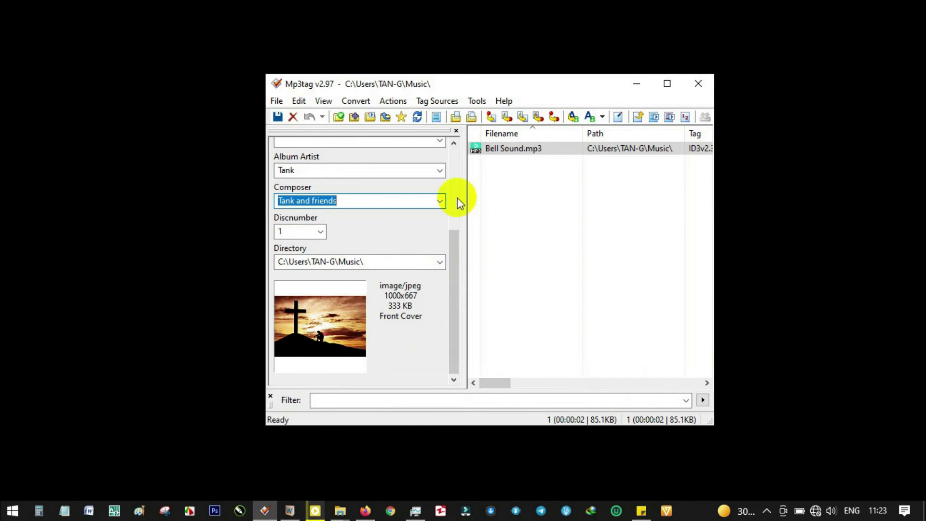
# Save the edited tags and cover to the file, confirming 1 of 1 files saved.
pyautogui.click(278, 116)
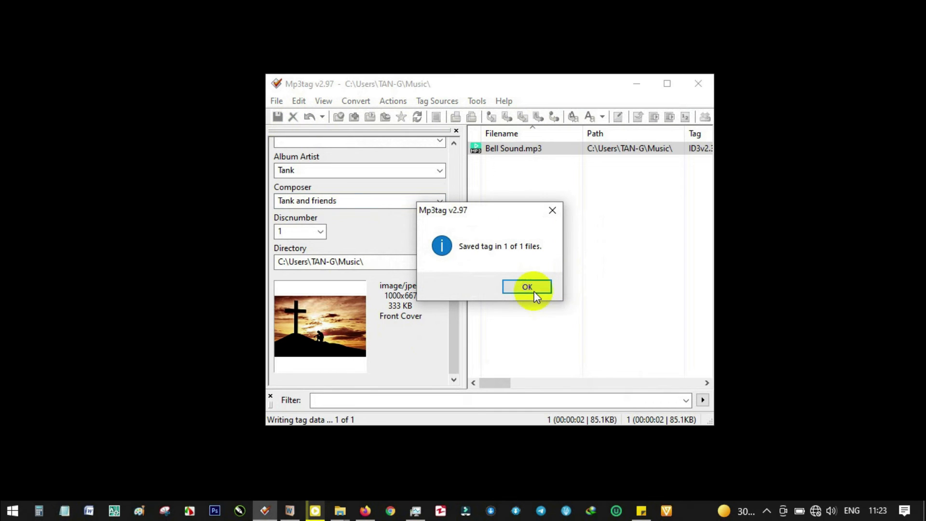
pyautogui.click(527, 286)
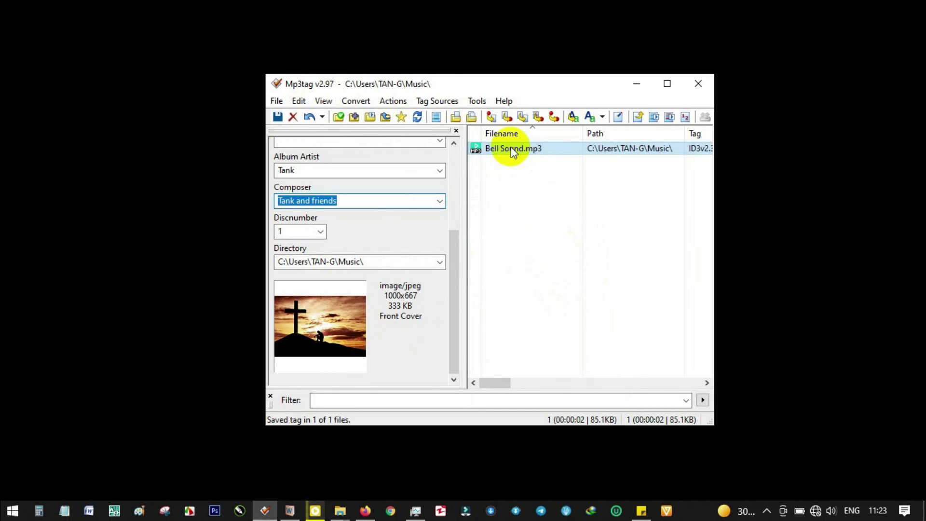
pyautogui.doubleClick(512, 149)
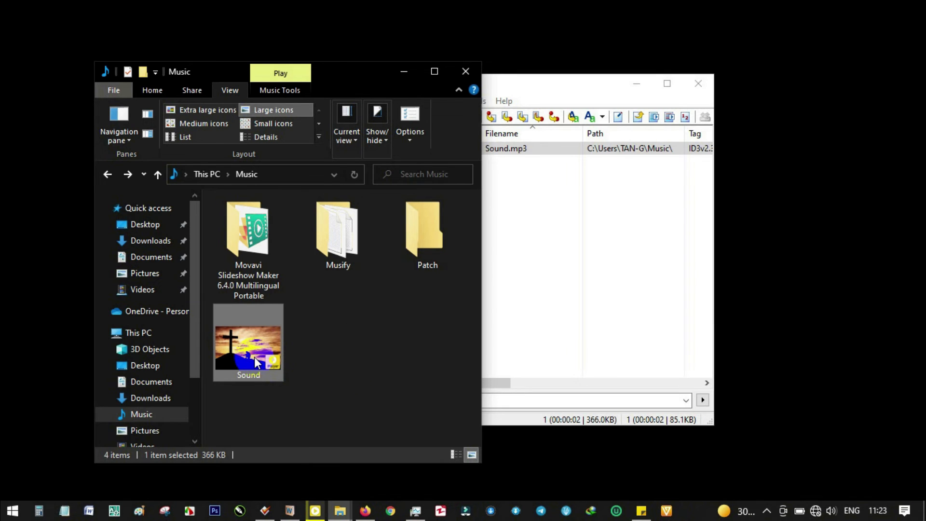
pyautogui.moveTo(247, 353)
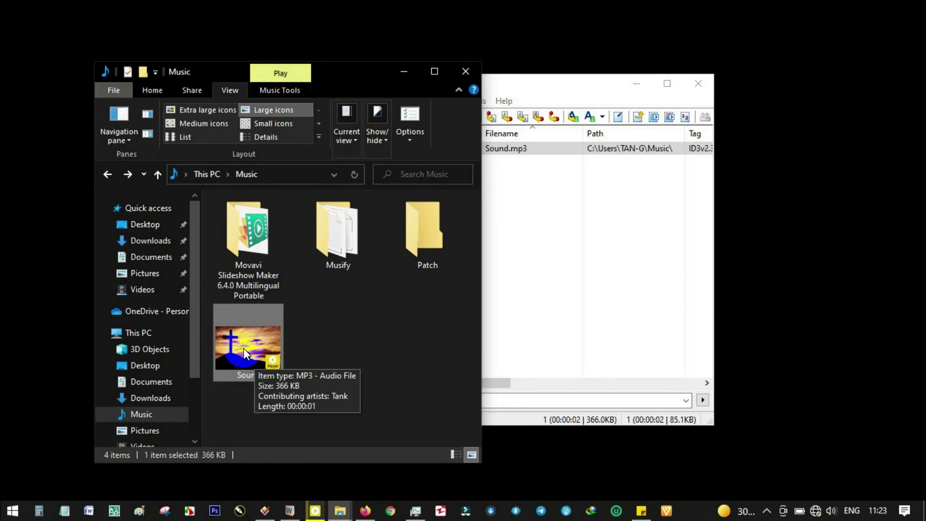
pyautogui.moveTo(307, 510)
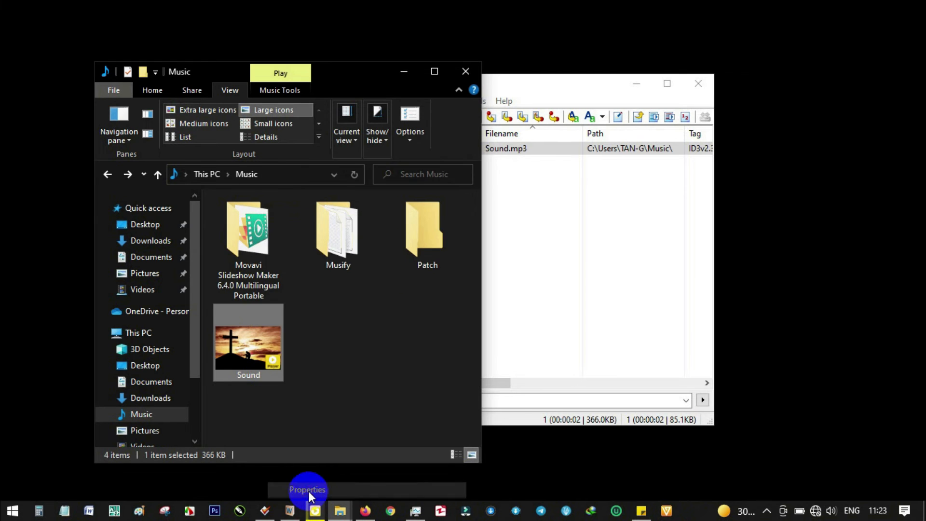
# Review Sound's Properties Details: title Sound, artist Tank, Fusion genre, composer Tank and friends.
pyautogui.click(307, 489)
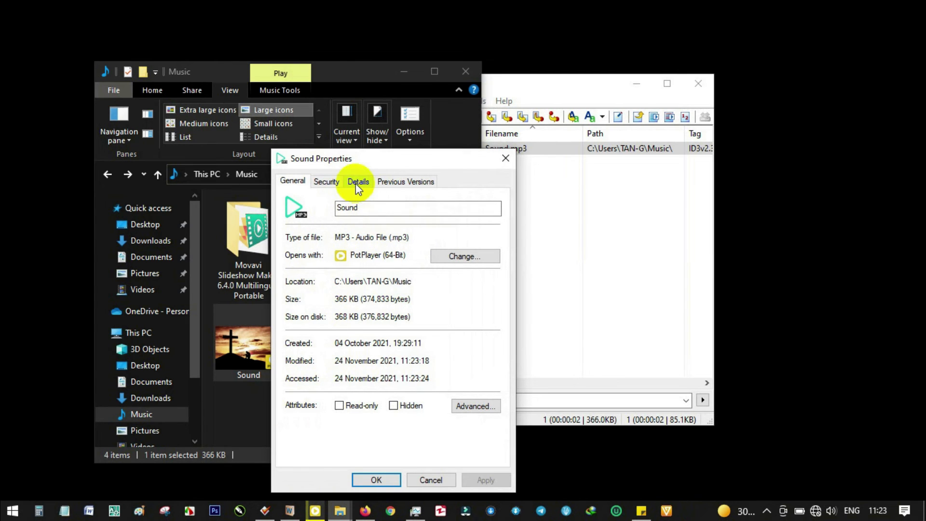
pyautogui.click(358, 181)
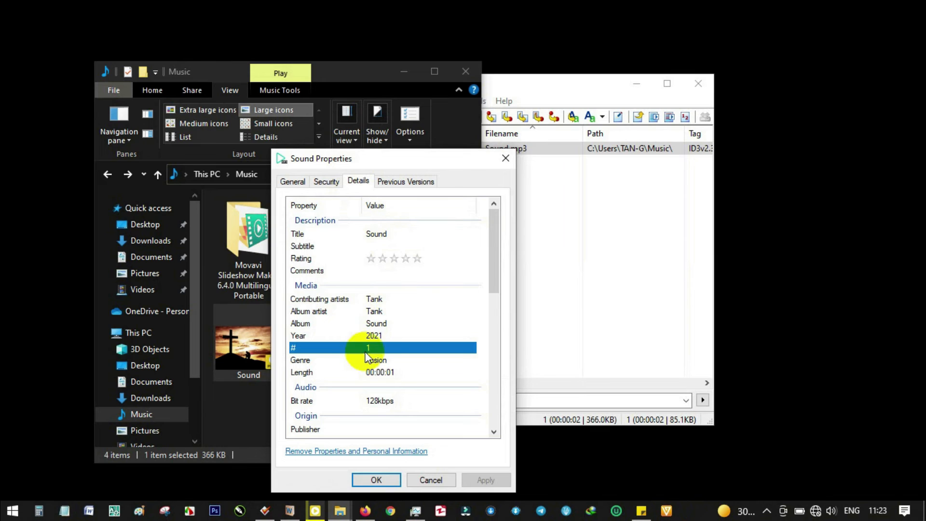
pyautogui.moveTo(374, 337)
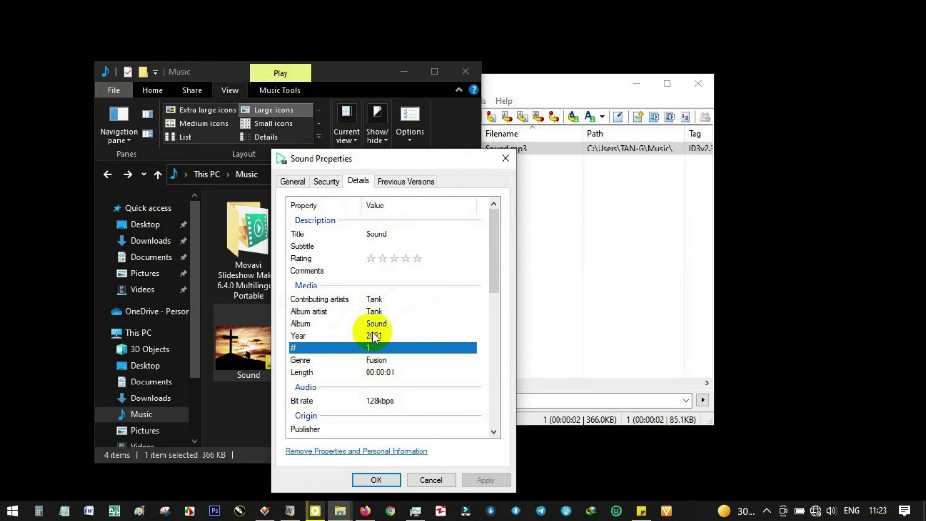
pyautogui.scroll(-3)
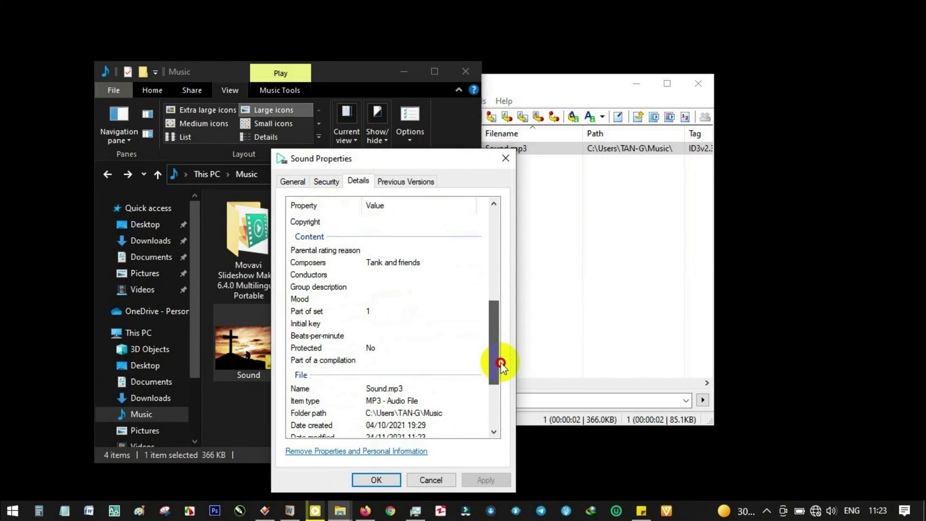
pyautogui.scroll(3)
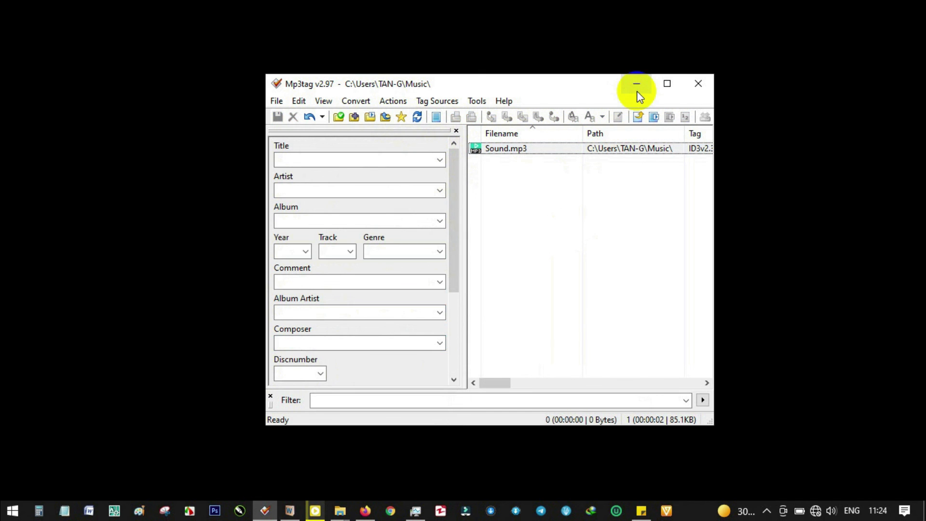
pyautogui.moveTo(590, 89)
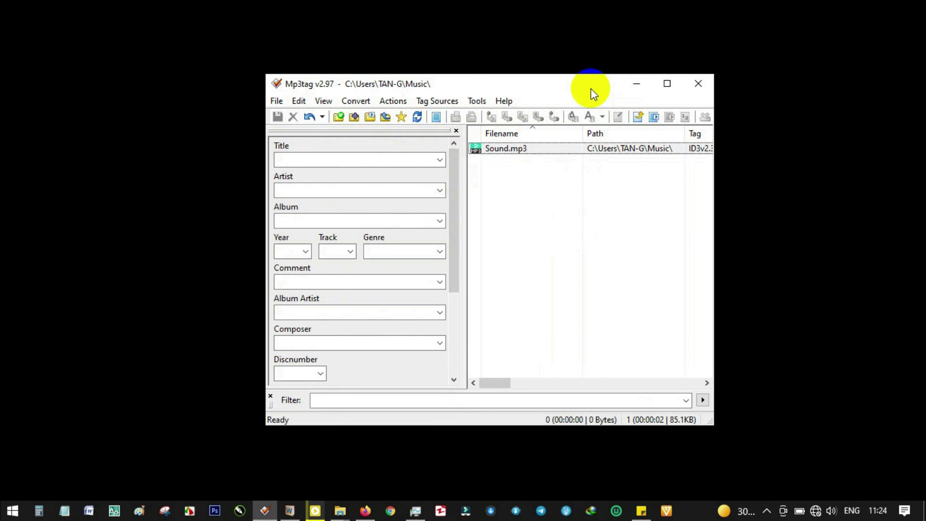